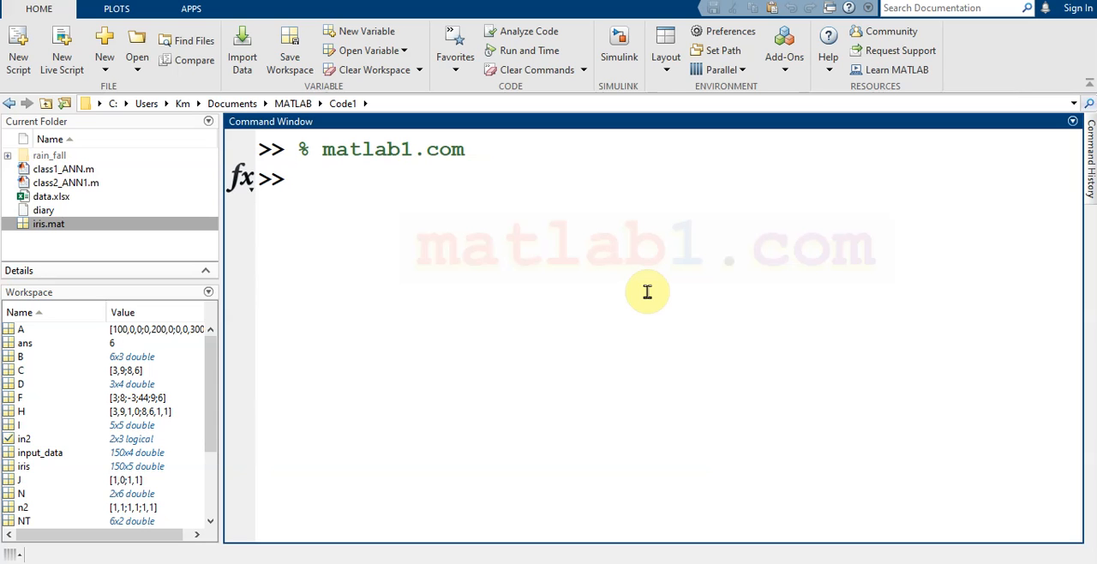
# Begin typing y = linspace(x1,x2,) with placeholder start and end points, not yet run
pyautogui.write('y')
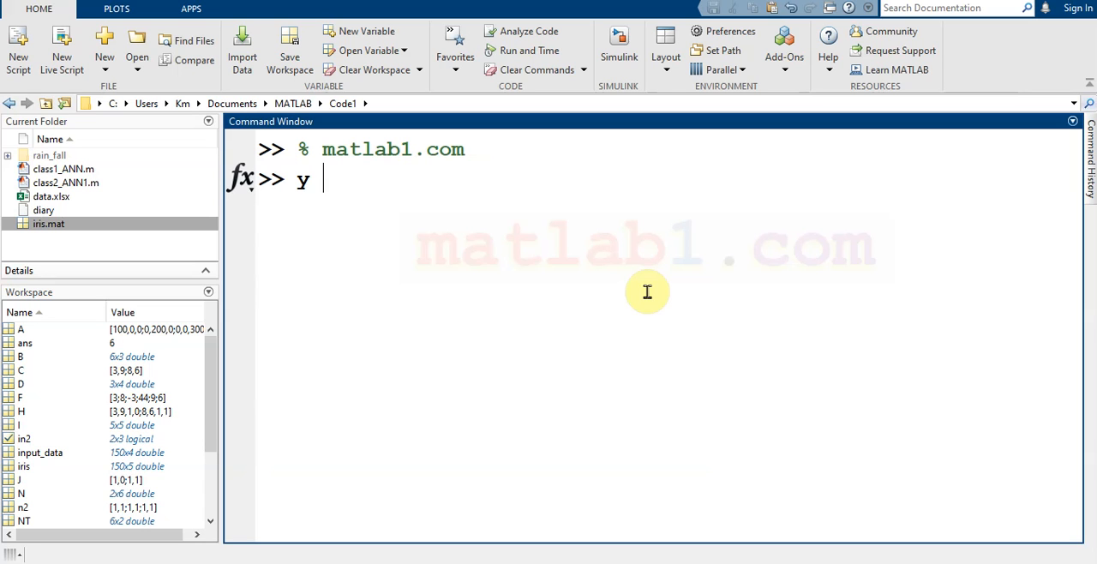
pyautogui.write('= li')
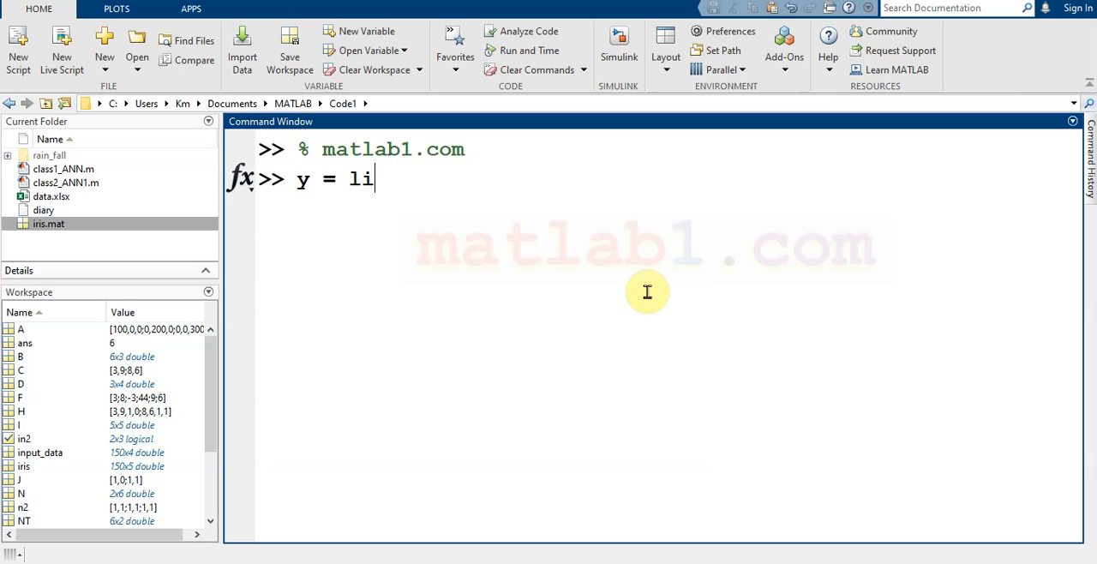
pyautogui.write('nspace')
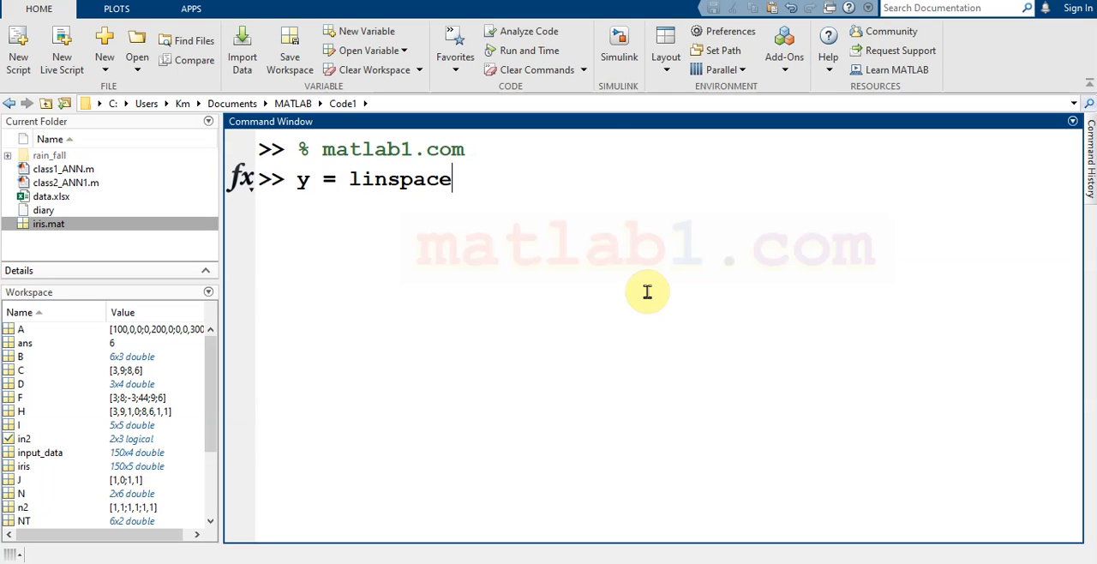
pyautogui.write('()')
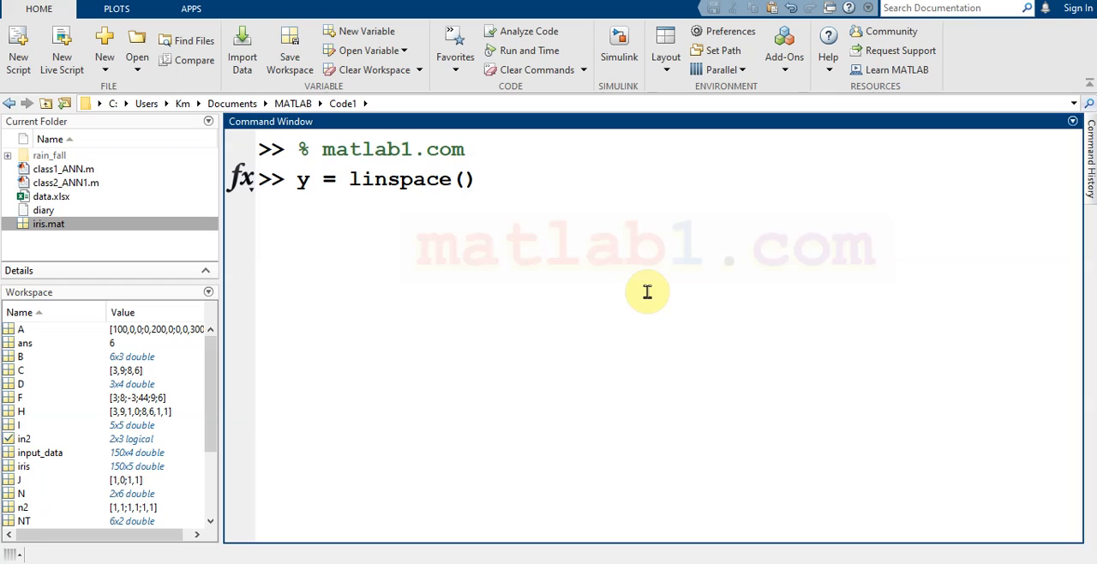
pyautogui.write('x1,')
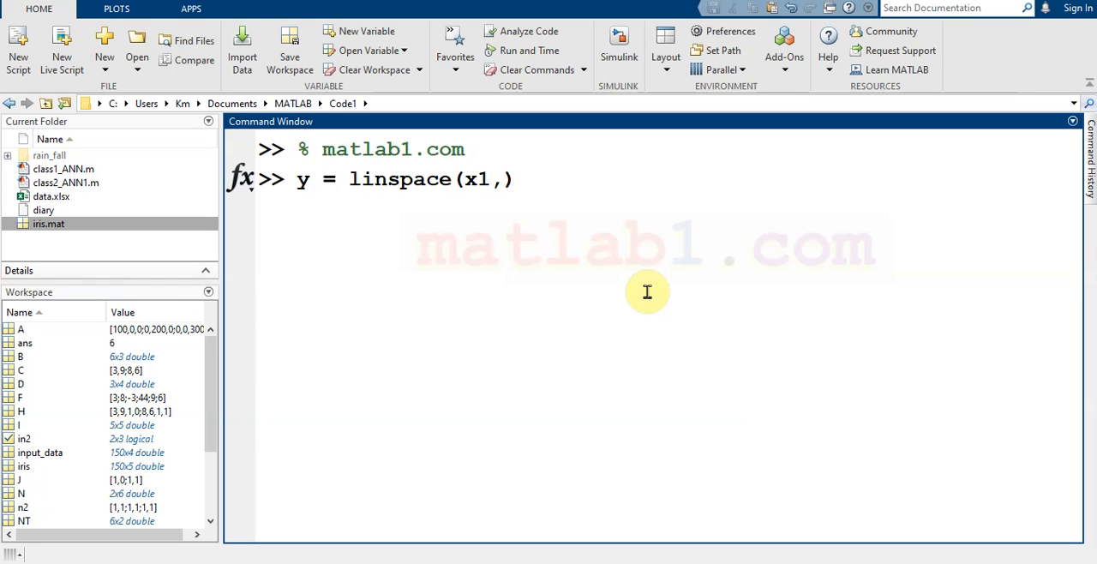
pyautogui.write('x')
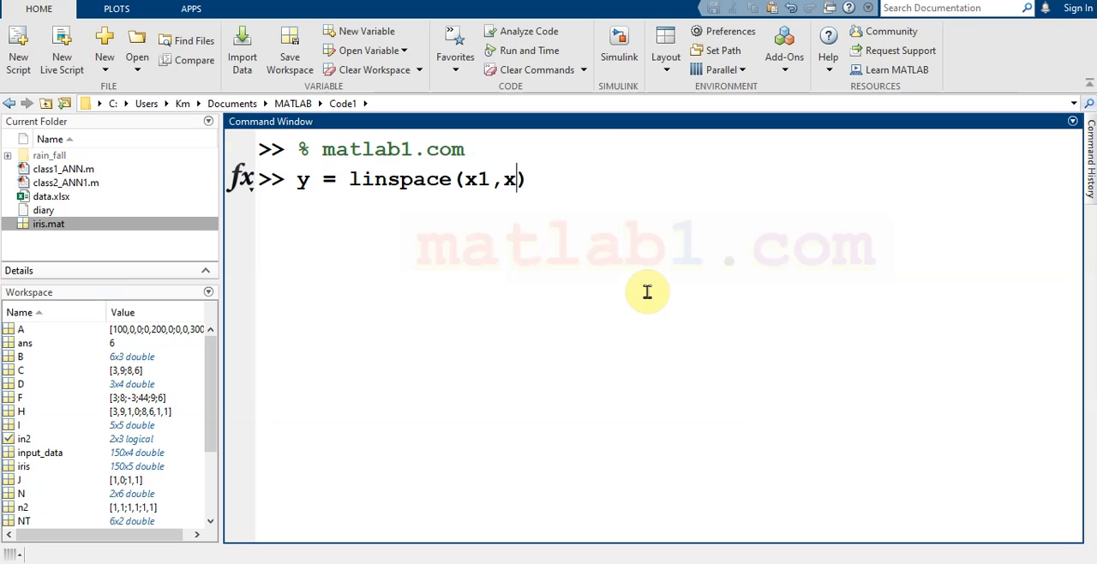
pyautogui.write('2,')
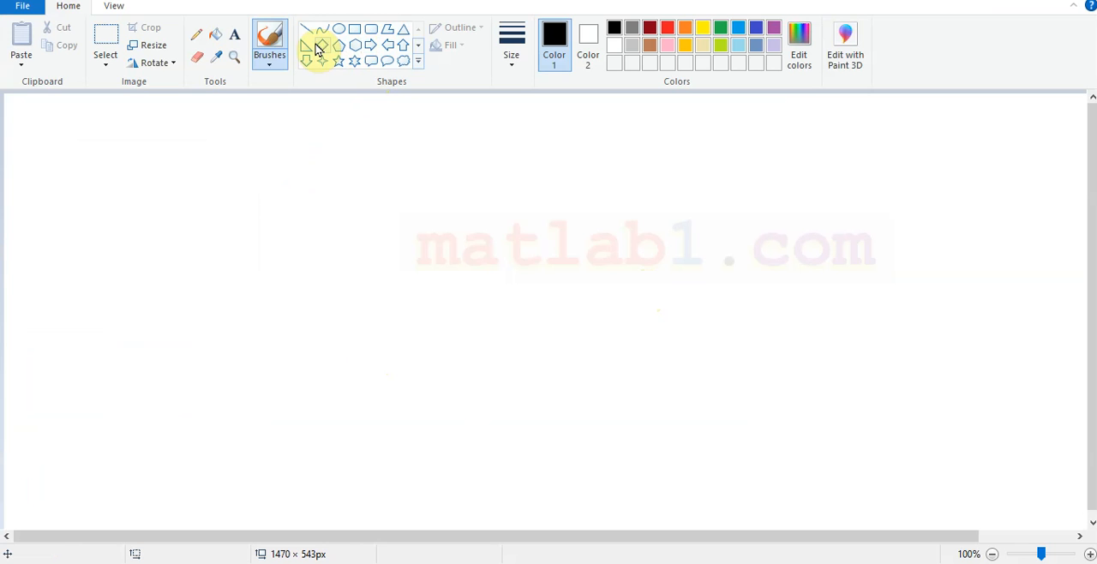
# Draw a horizontal line in Paint and handwrite x1 and x2 at its ends
pyautogui.moveTo(219, 225); pyautogui.dragTo(507, 225)
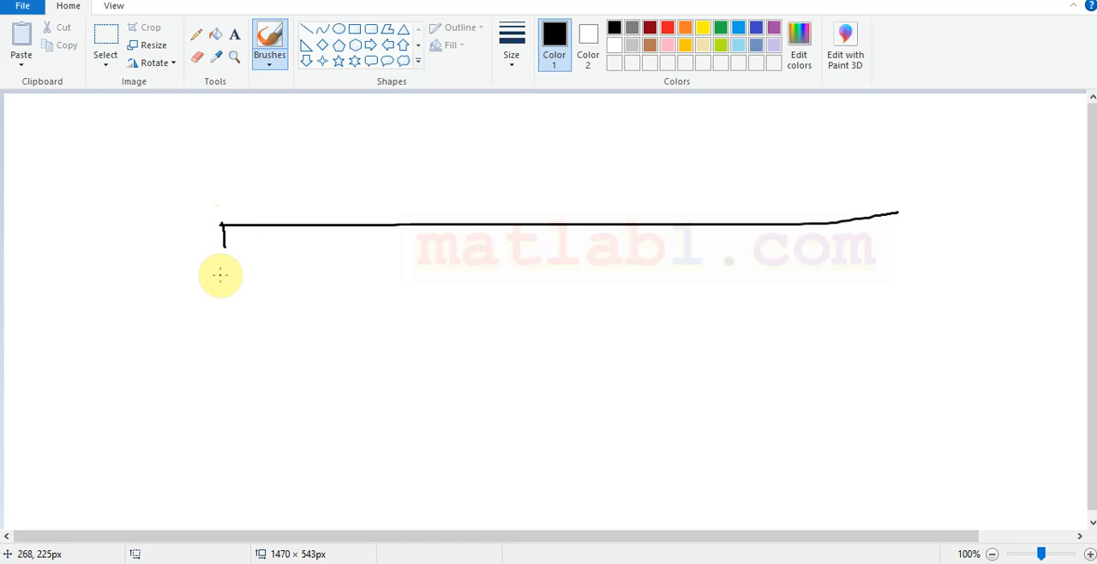
pyautogui.moveTo(221, 274); pyautogui.dragTo(247, 295)
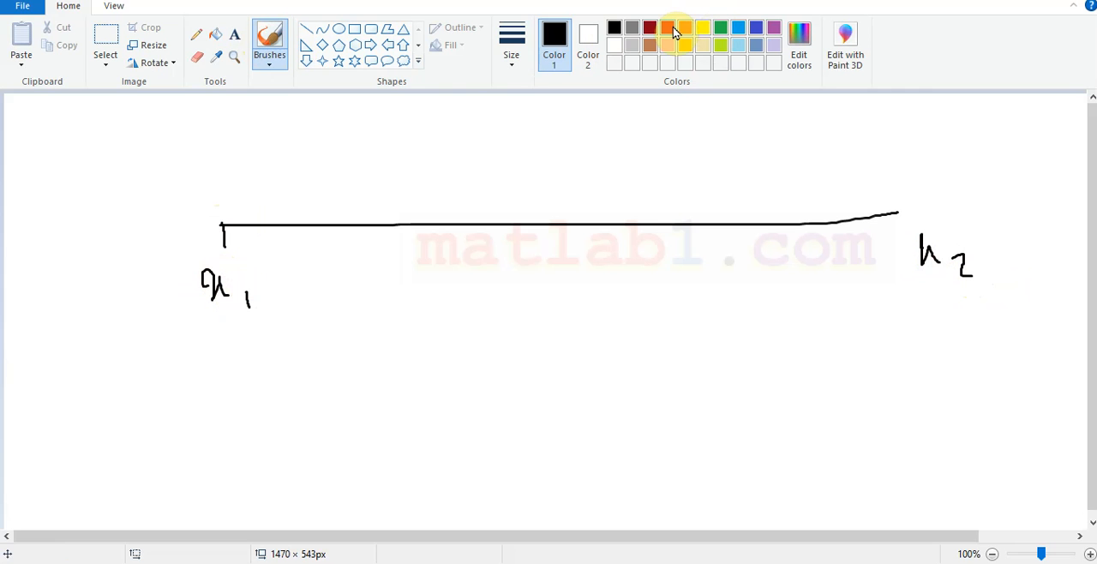
pyautogui.moveTo(531, 180); pyautogui.dragTo(916, 181)
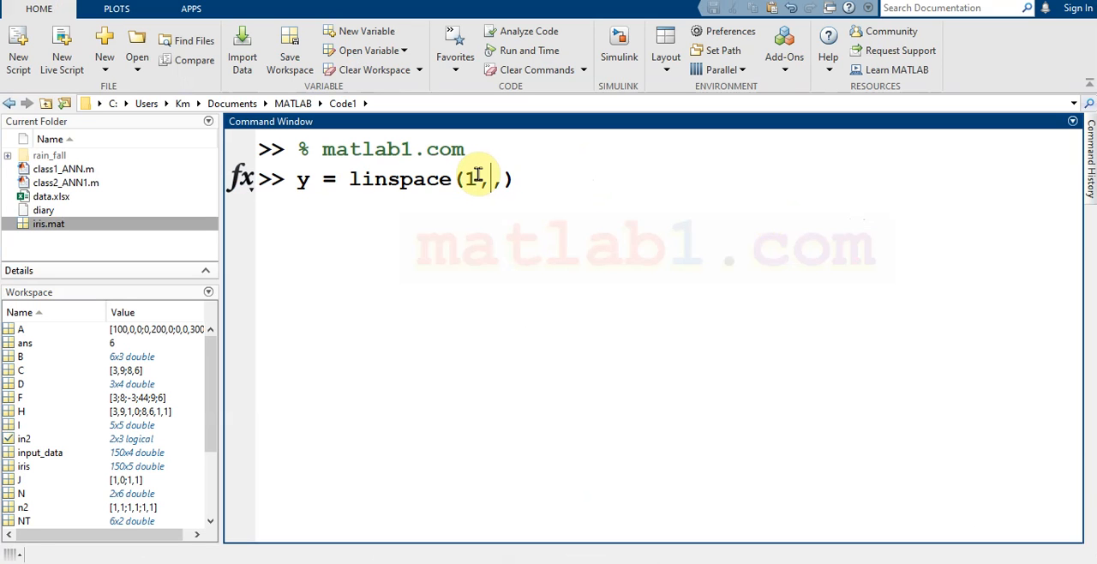
# Run y = linspace(1,10,5), returning 1, 3.25, 5.5, 7.75 and 10
pyautogui.write('1')
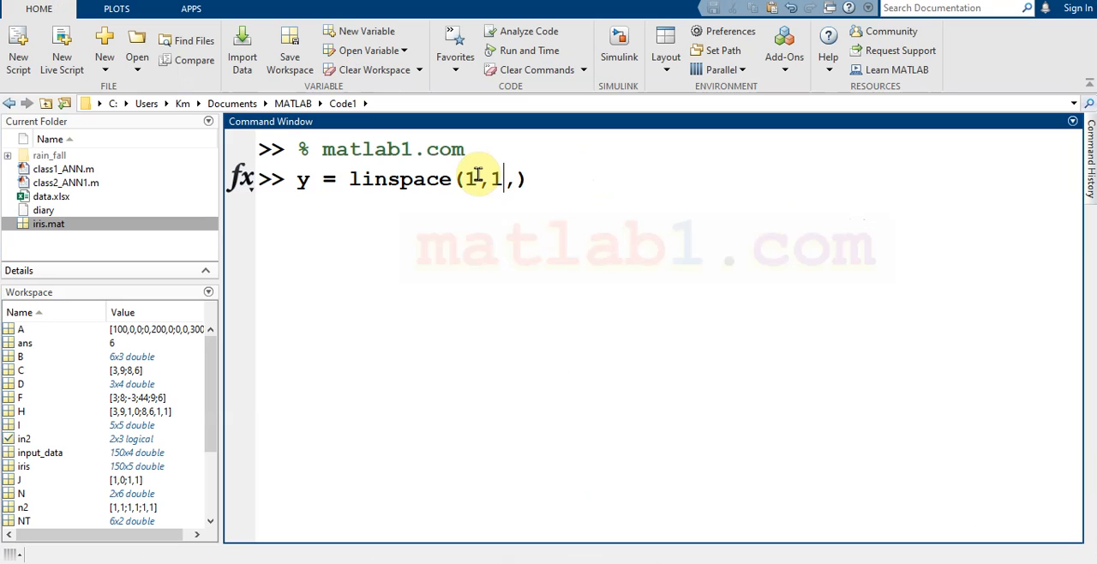
pyautogui.write('0')
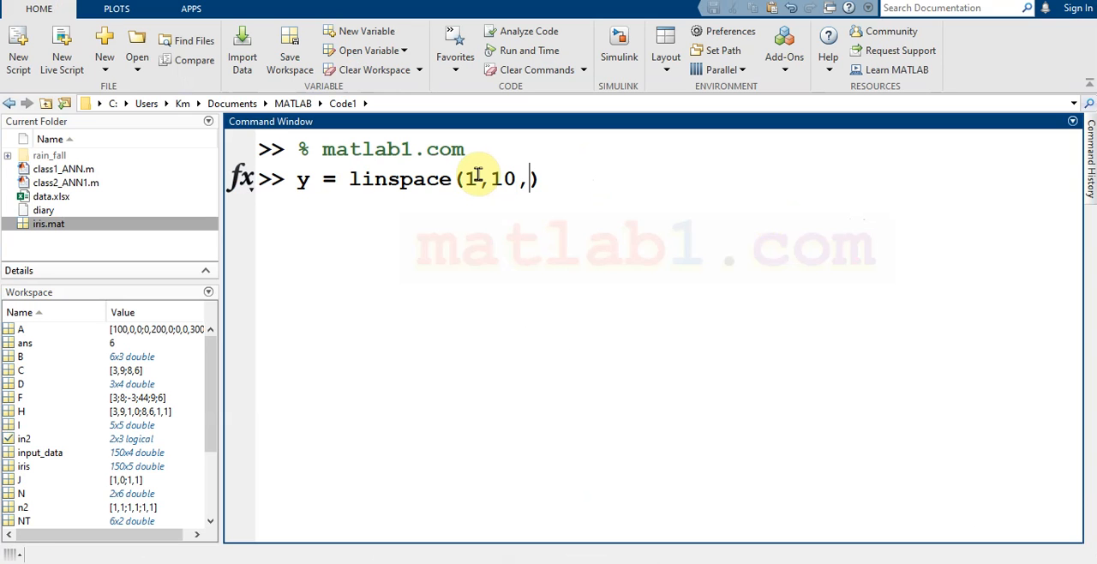
pyautogui.write('5')
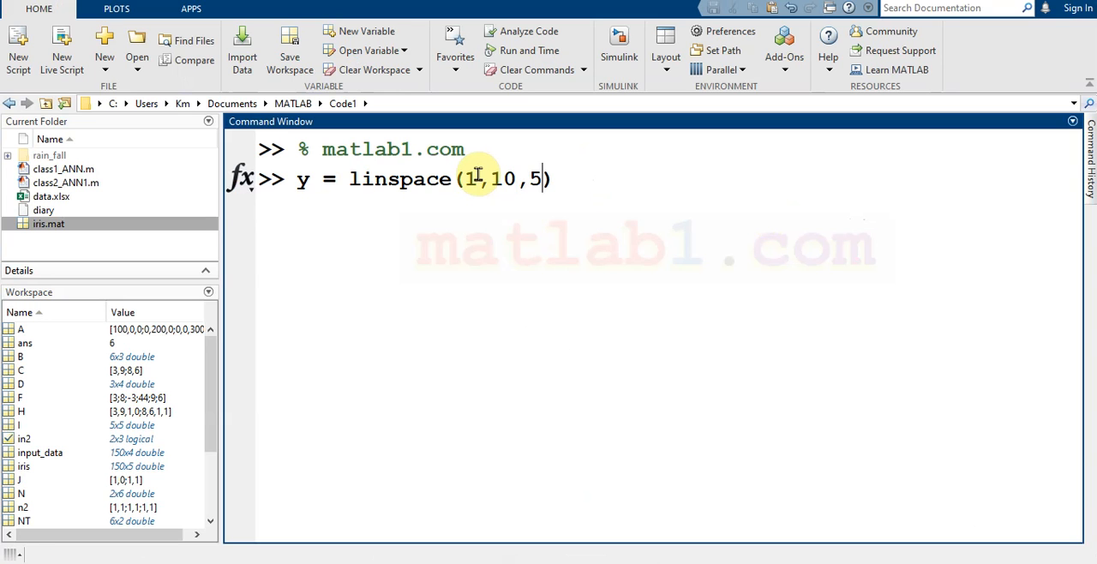
pyautogui.press('enter')
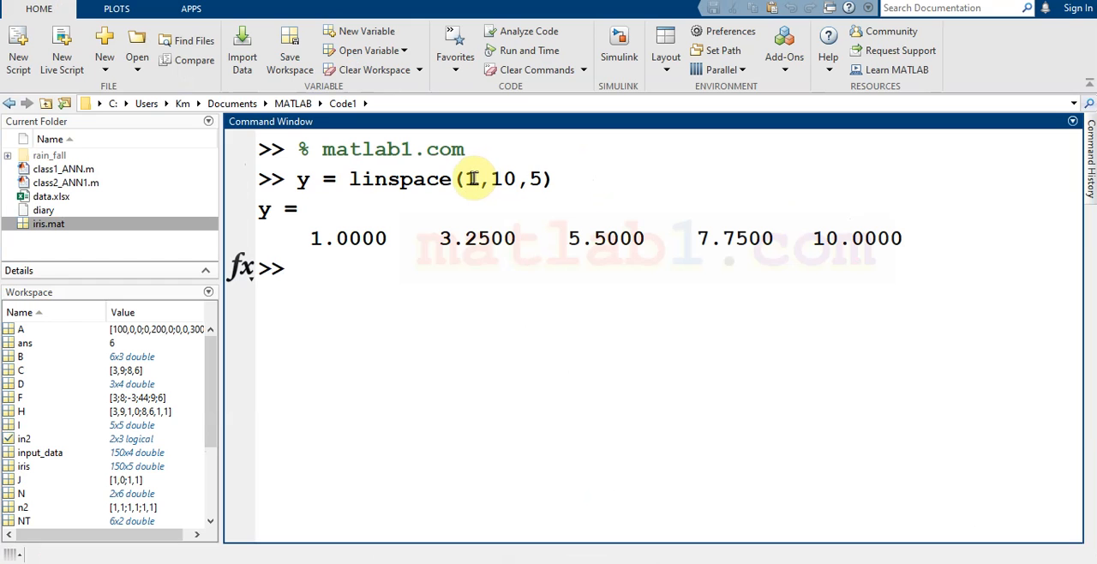
# Highlight the end value 10 and the five resulting y values
pyautogui.doubleClick(470, 178)
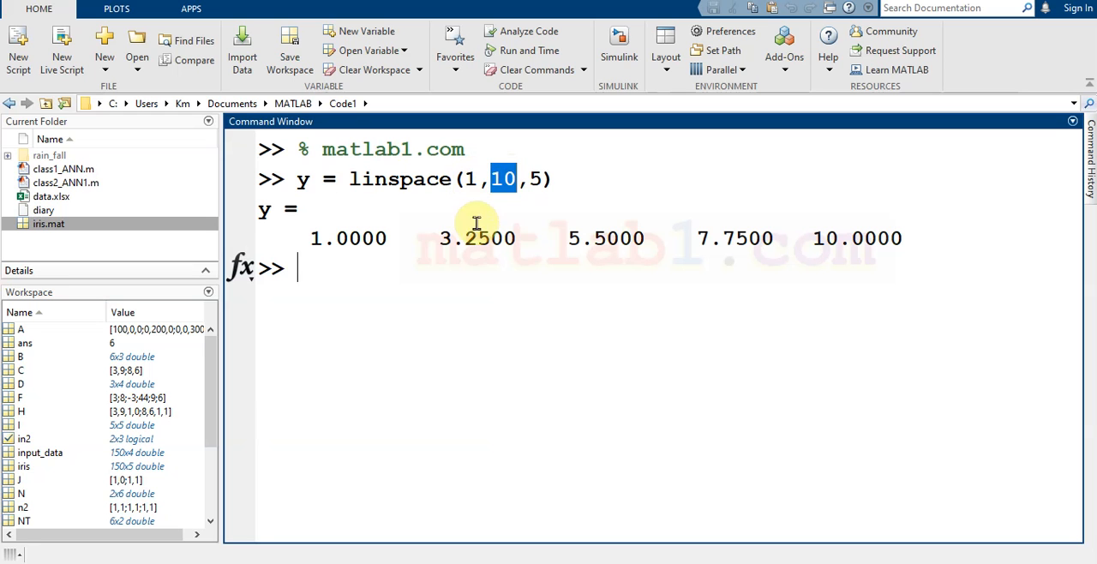
pyautogui.moveTo(477, 236); pyautogui.dragTo(772, 236)
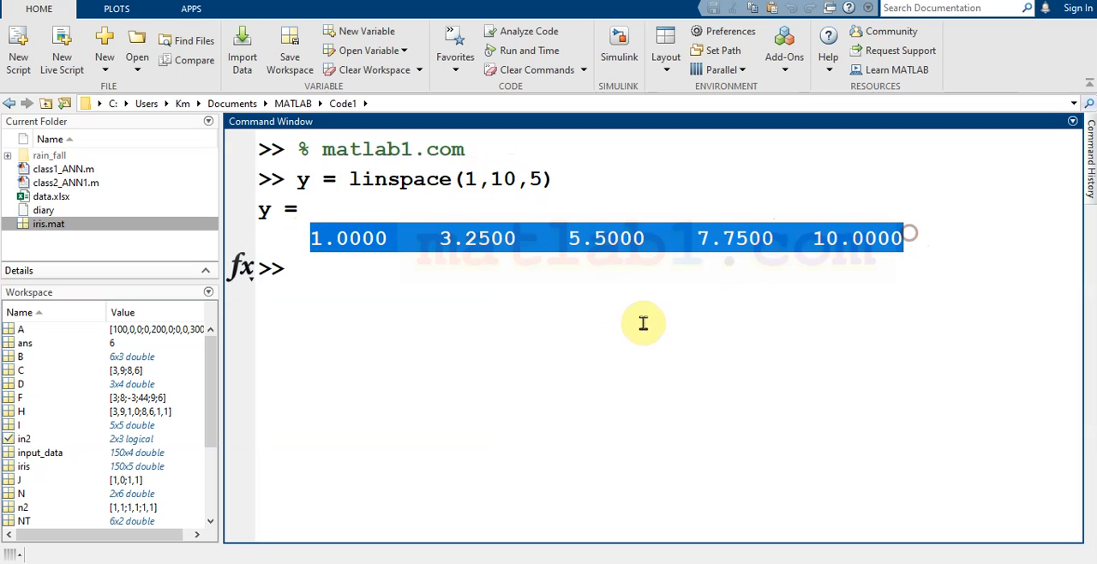
# Edit the recalled command to y = linspace(0,20,5), run it, and highlight the 20
pyautogui.write('y = linspace(1,10,5)')
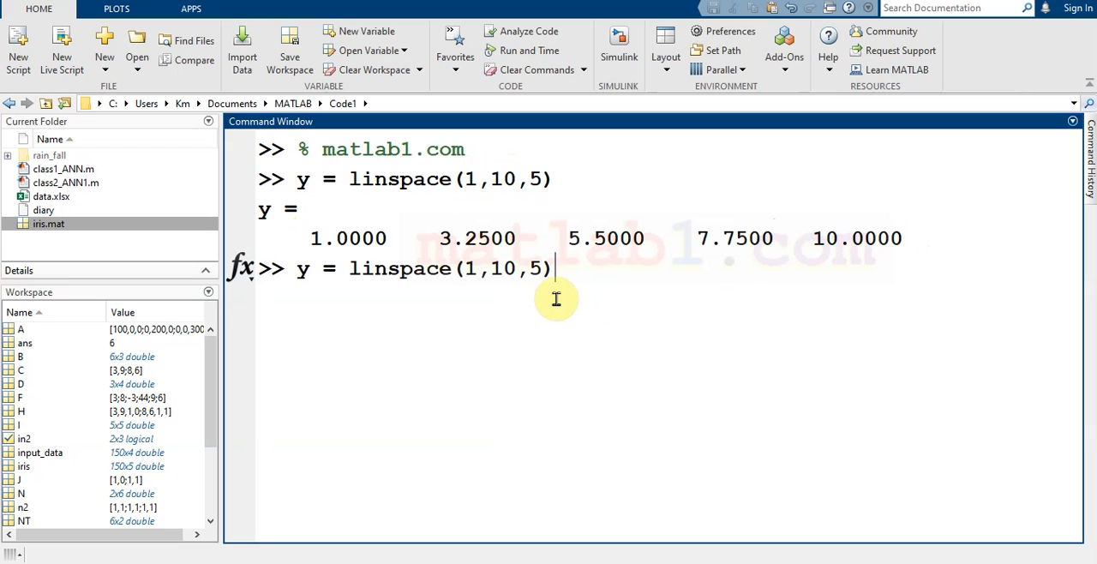
pyautogui.press('Backspace')
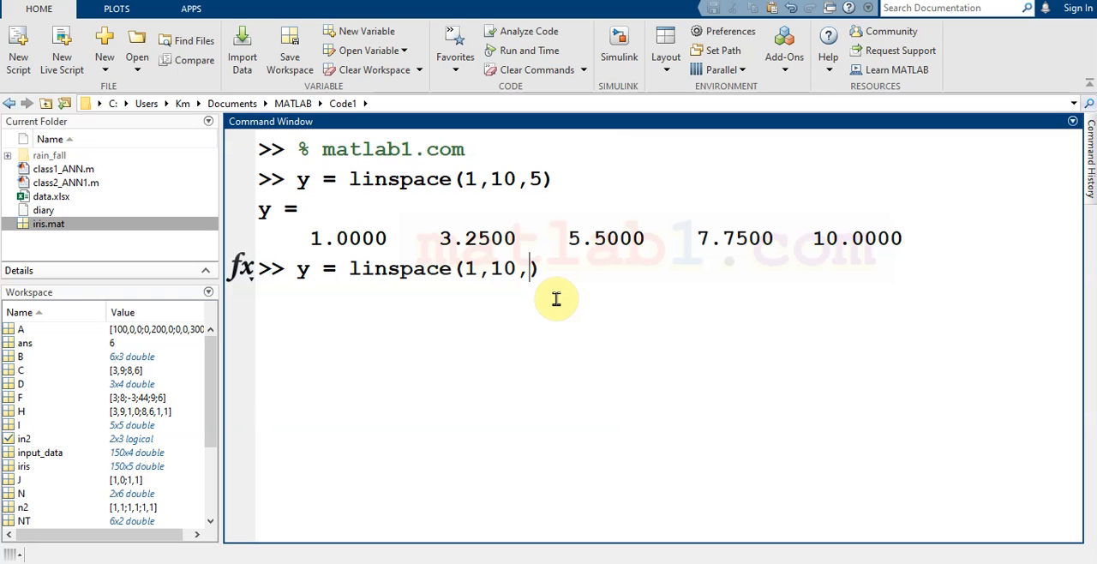
pyautogui.write('20')
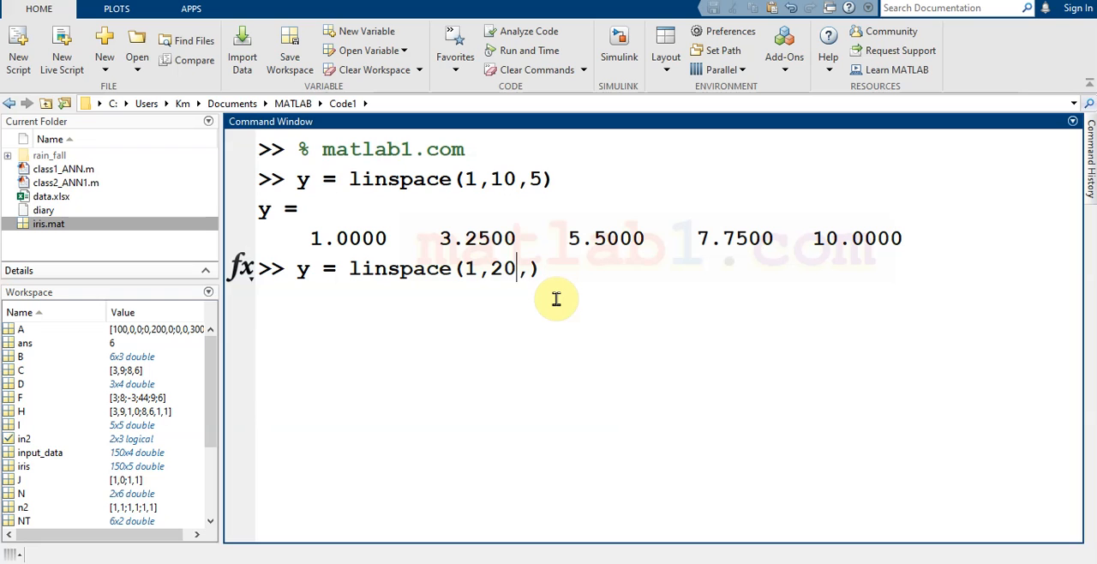
pyautogui.write('0,')
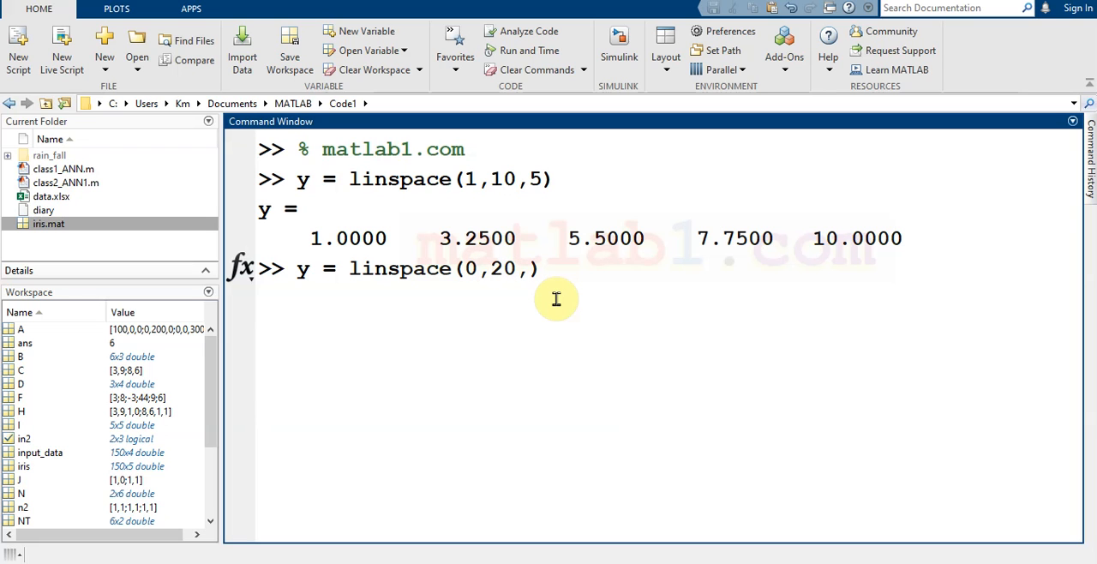
pyautogui.write('5')
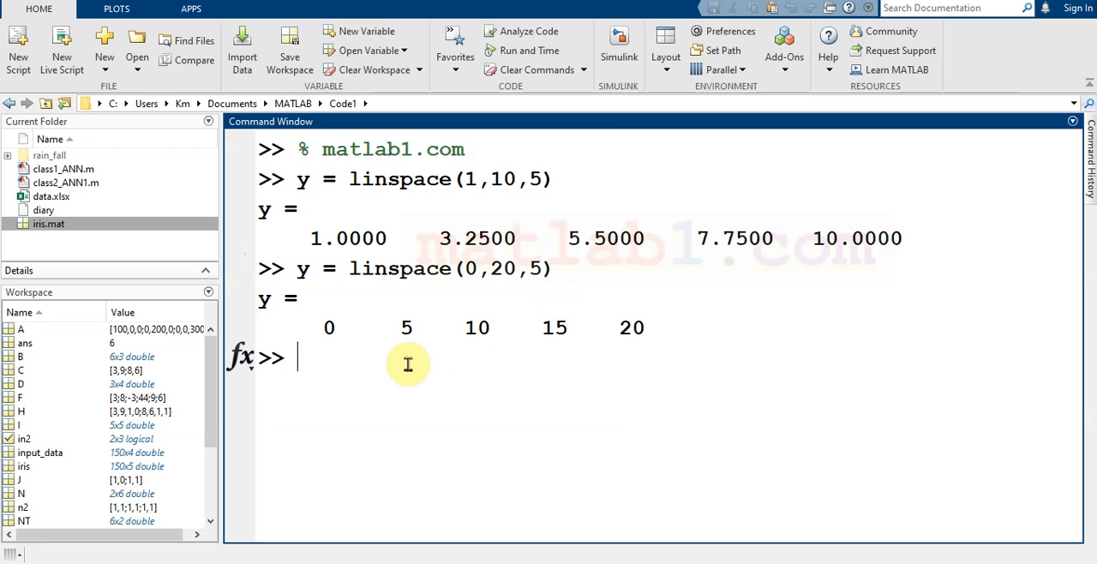
pyautogui.moveTo(329, 328); pyautogui.dragTo(634, 327)
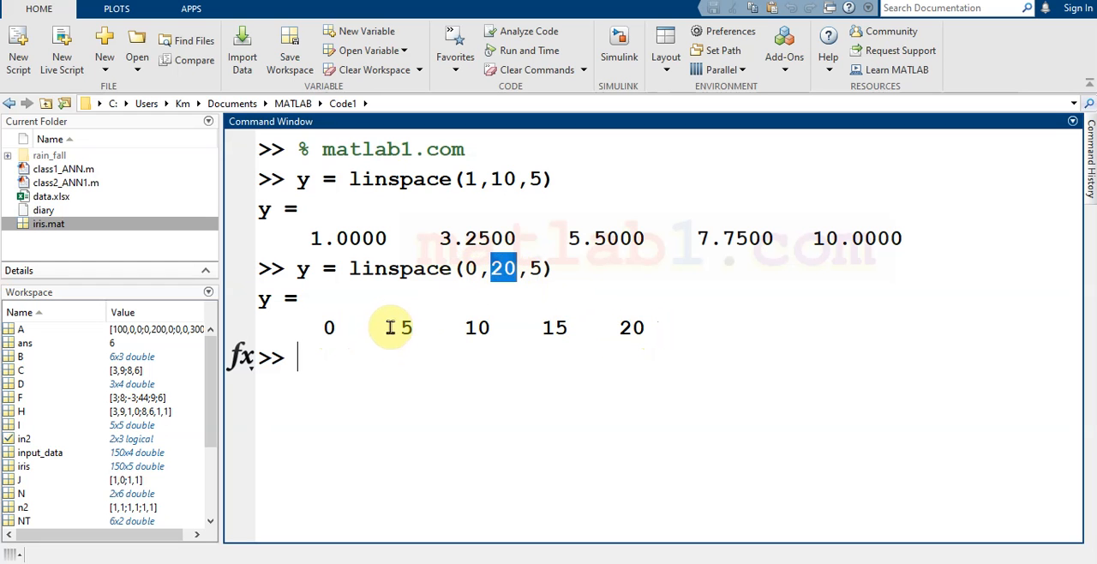
# Edit the command to y = linspace(-5,5,7) and run it for seven values
pyautogui.moveTo(394, 328); pyautogui.dragTo(568, 327)
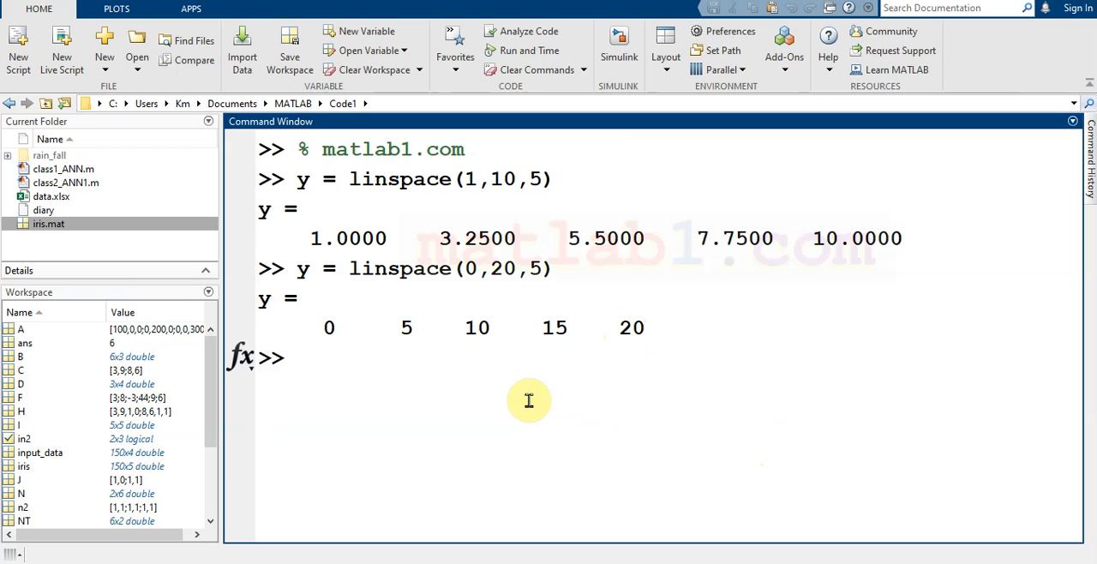
pyautogui.write('y = linspace(0,20,5)')
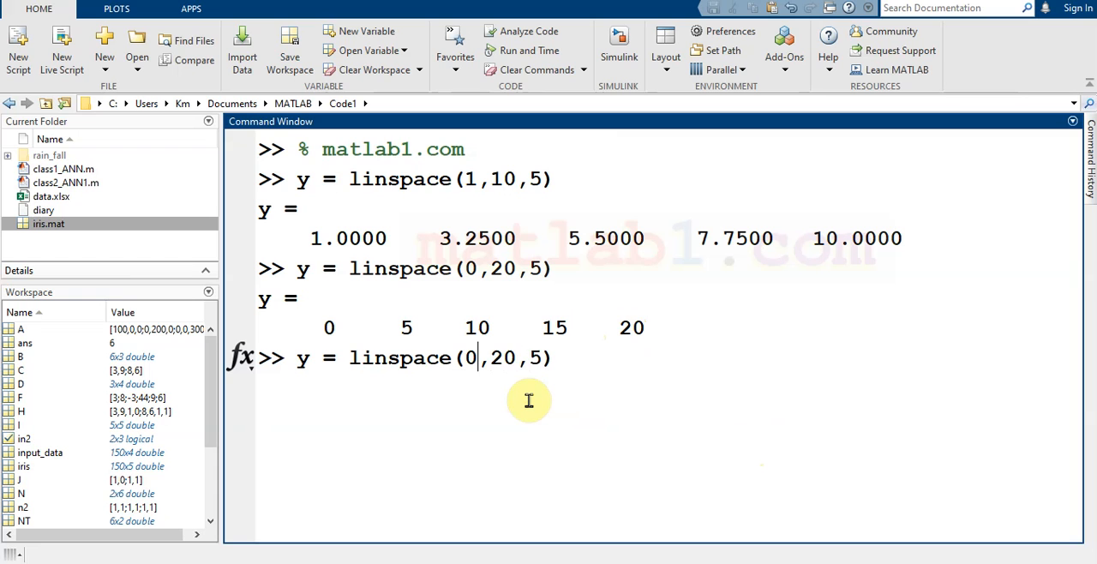
pyautogui.write('-5')
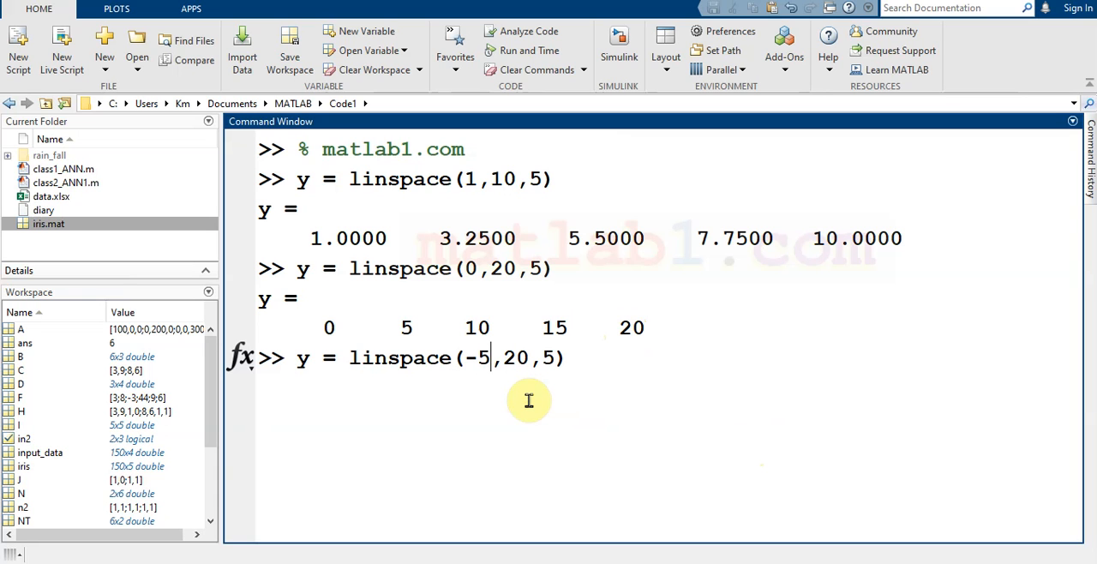
pyautogui.write('20')
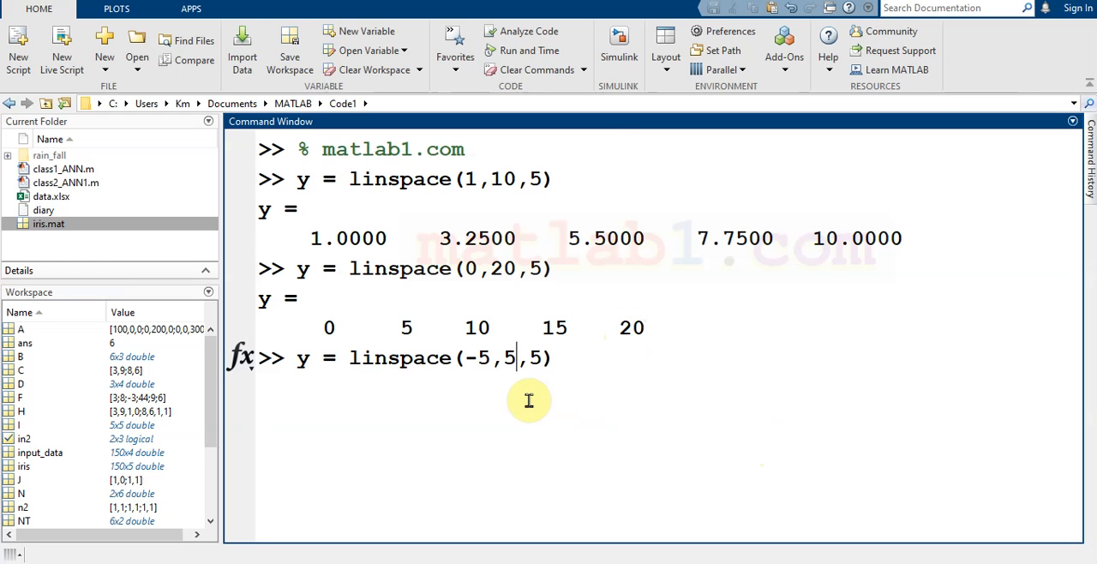
pyautogui.write('7')
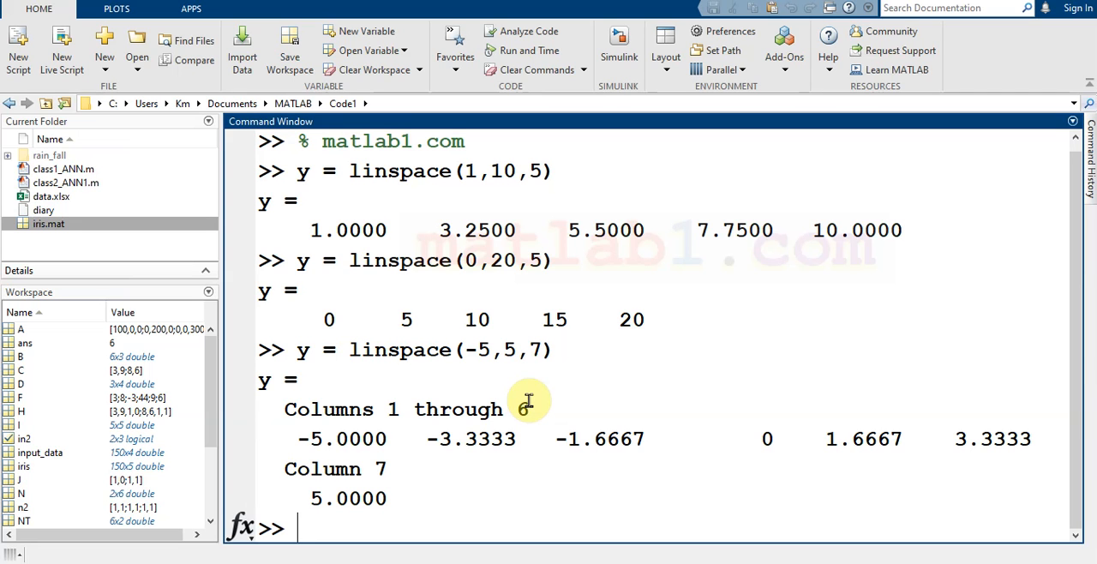
# Clear the Command Window with clc
pyautogui.write('clc')
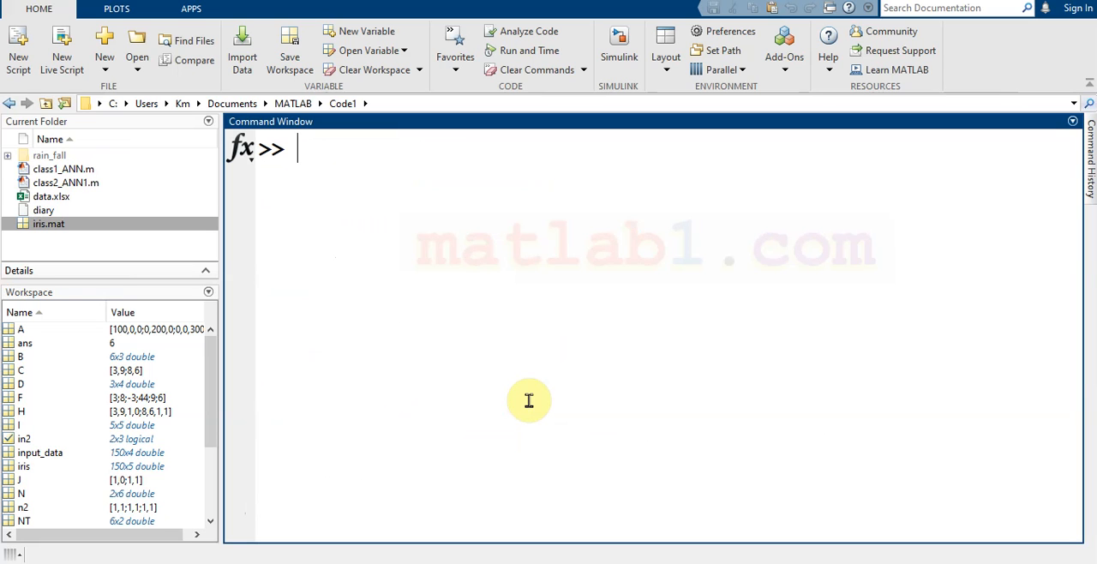
# Type t= 0:0.01:3; using the colon operator, without running it
pyautogui.write('t=')
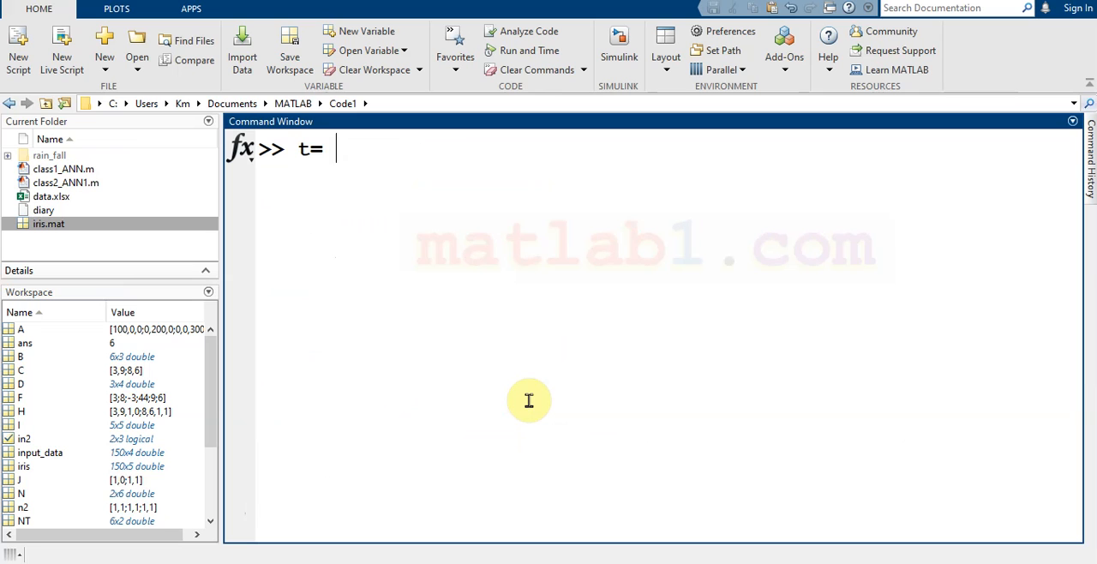
pyautogui.write('0:')
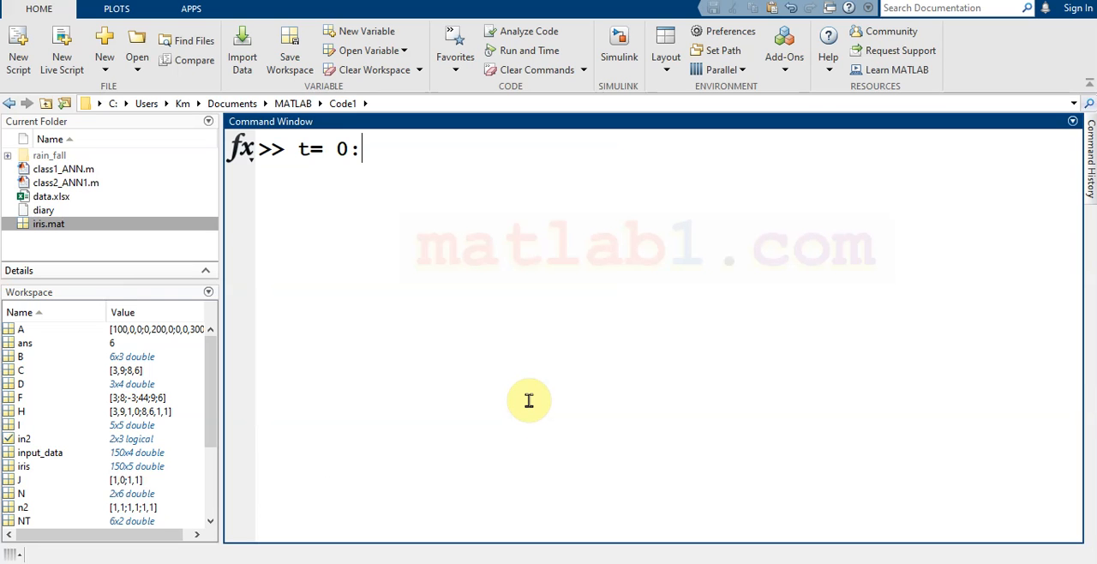
pyautogui.write('0.')
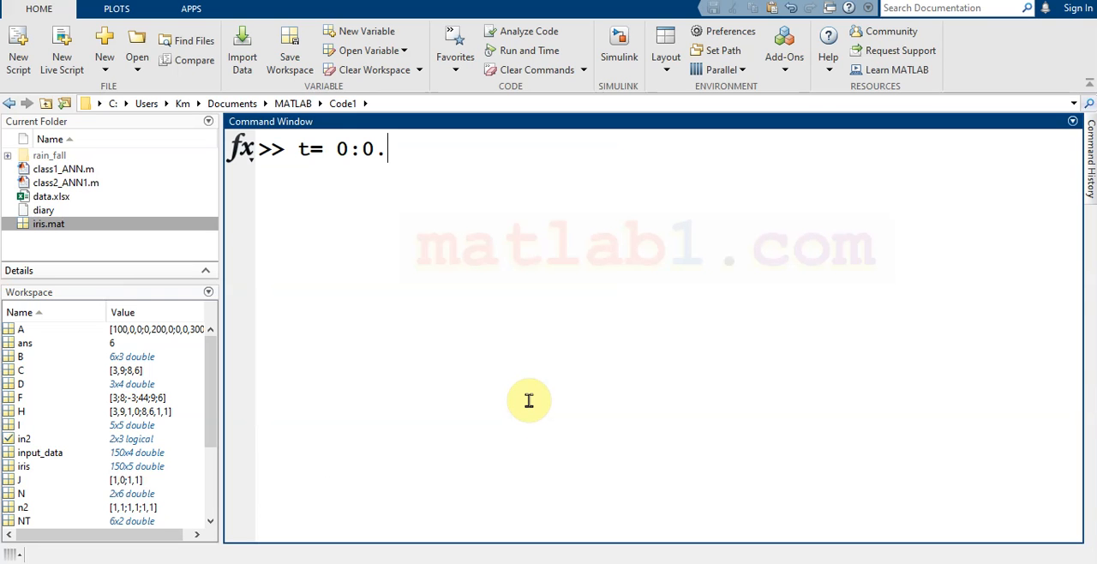
pyautogui.write('01:')
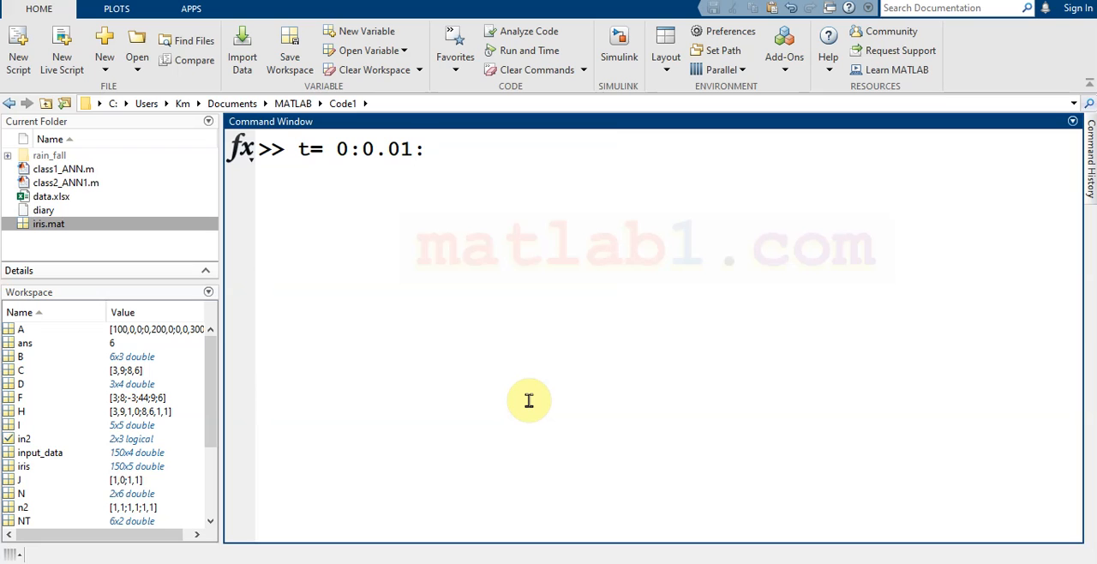
pyautogui.write('3')
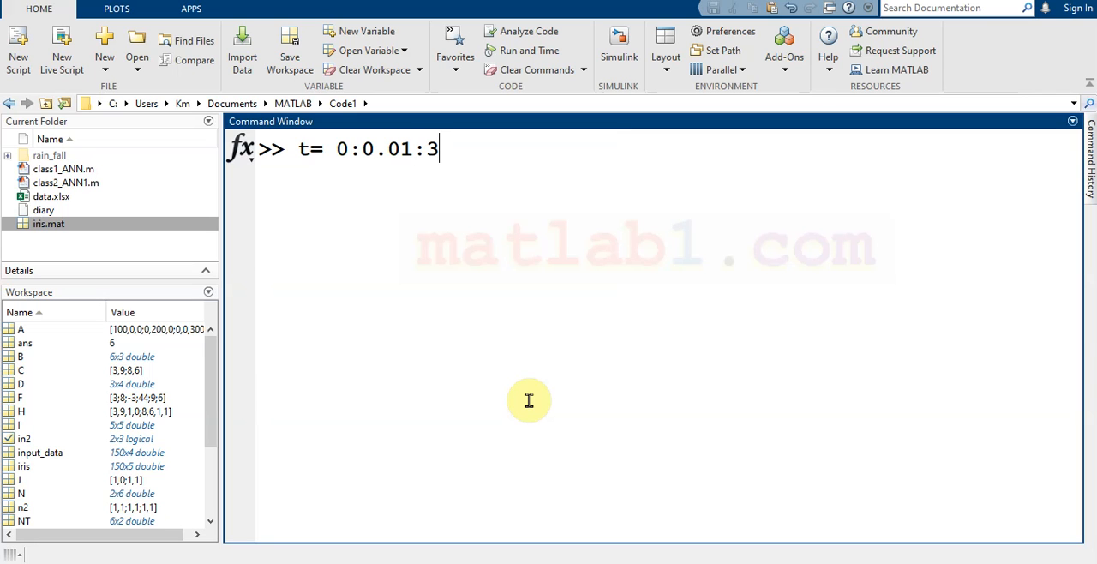
pyautogui.write(';')
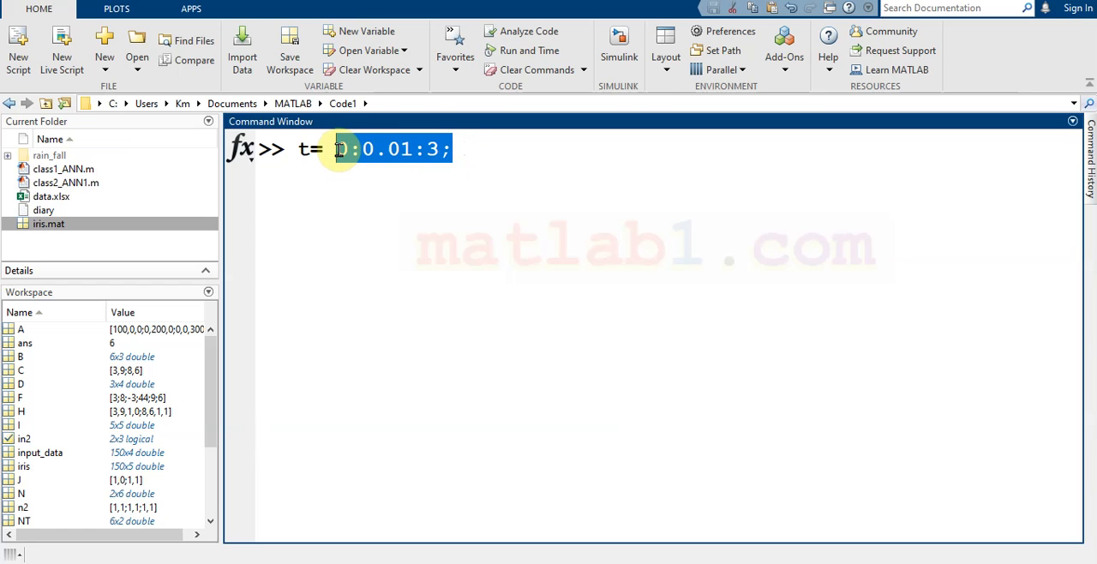
# Replace the colon range with t= linspace(0,3,1000); and run it
pyautogui.write('1i')
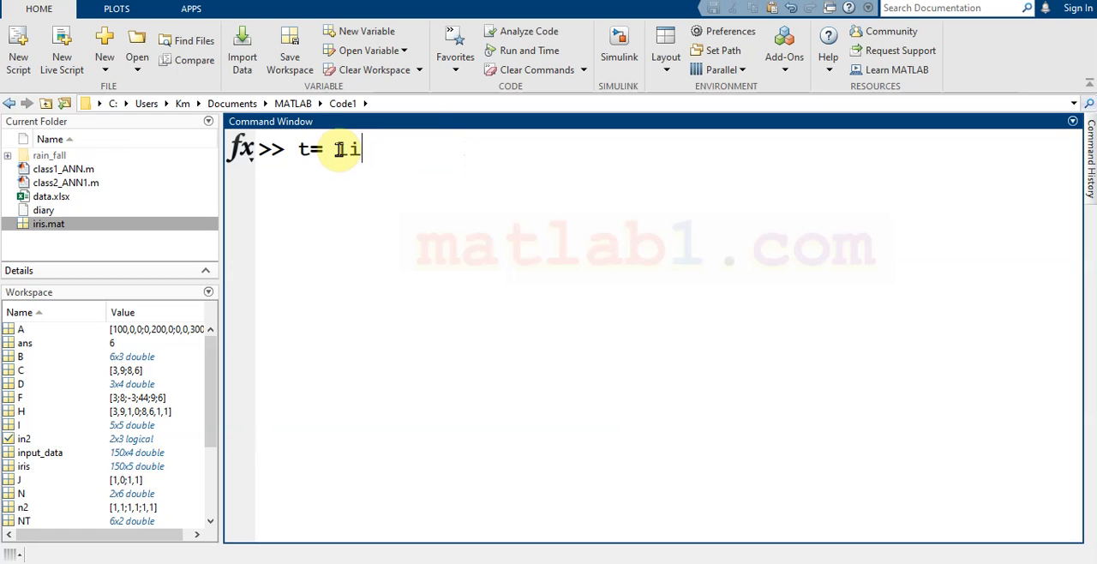
pyautogui.write('n')
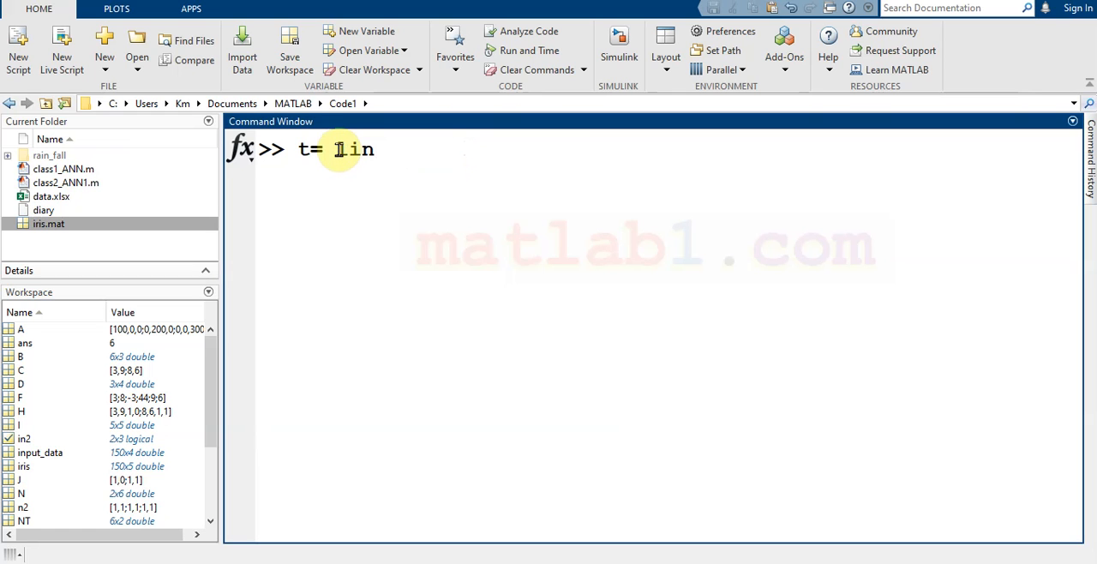
pyautogui.write('sace')
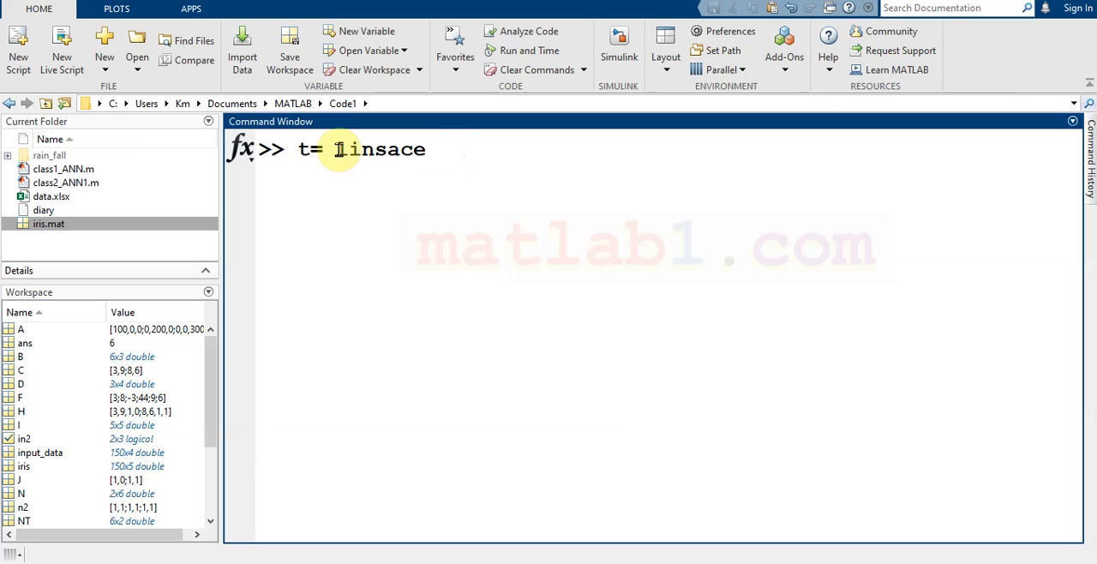
pyautogui.press('BackSpace')
pyautogui.write('p')
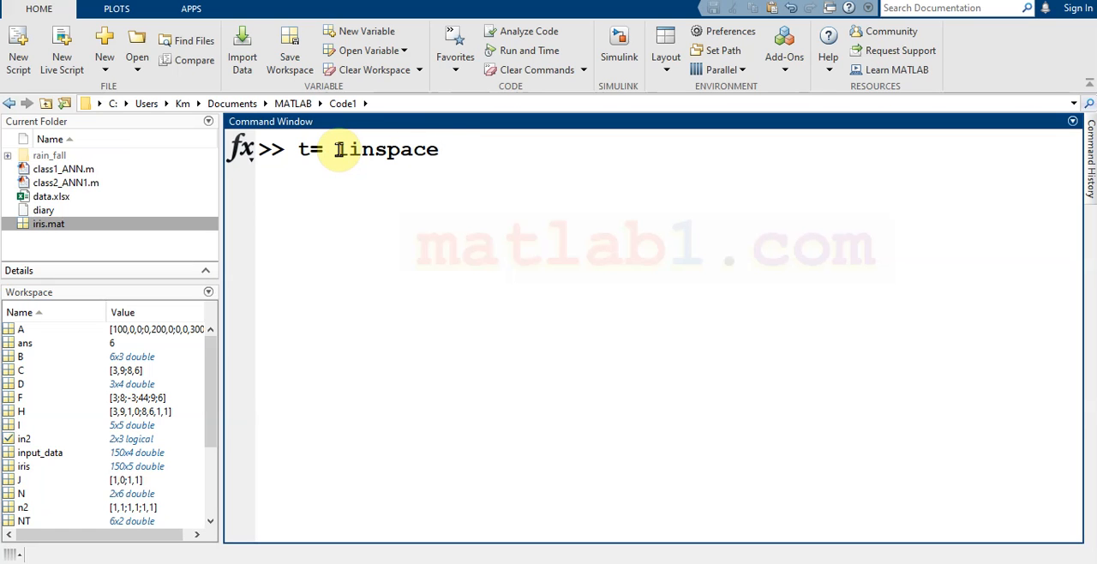
pyautogui.write('(0')
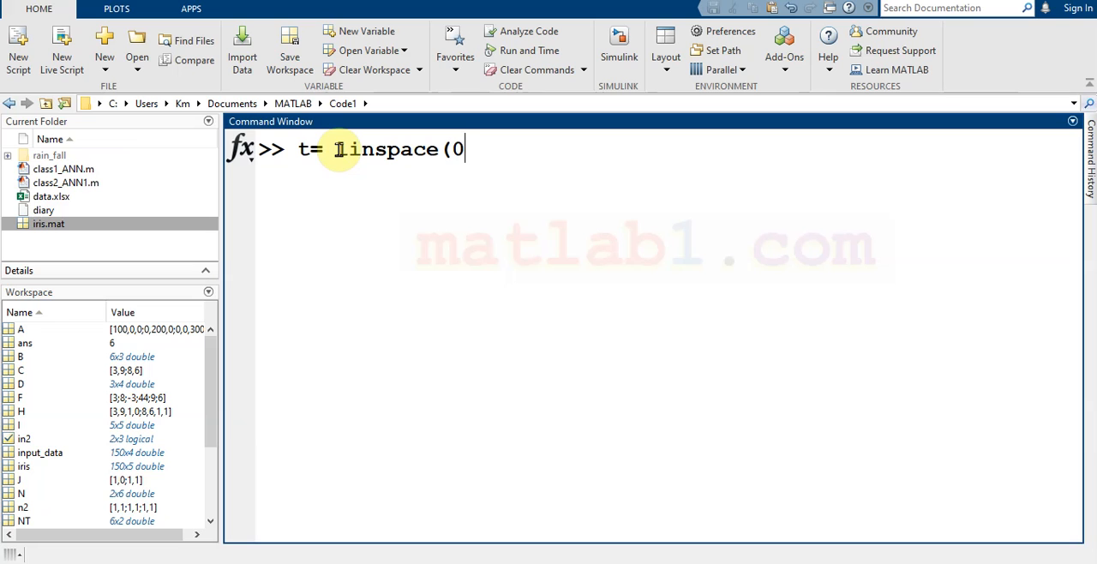
pyautogui.write(',3,')
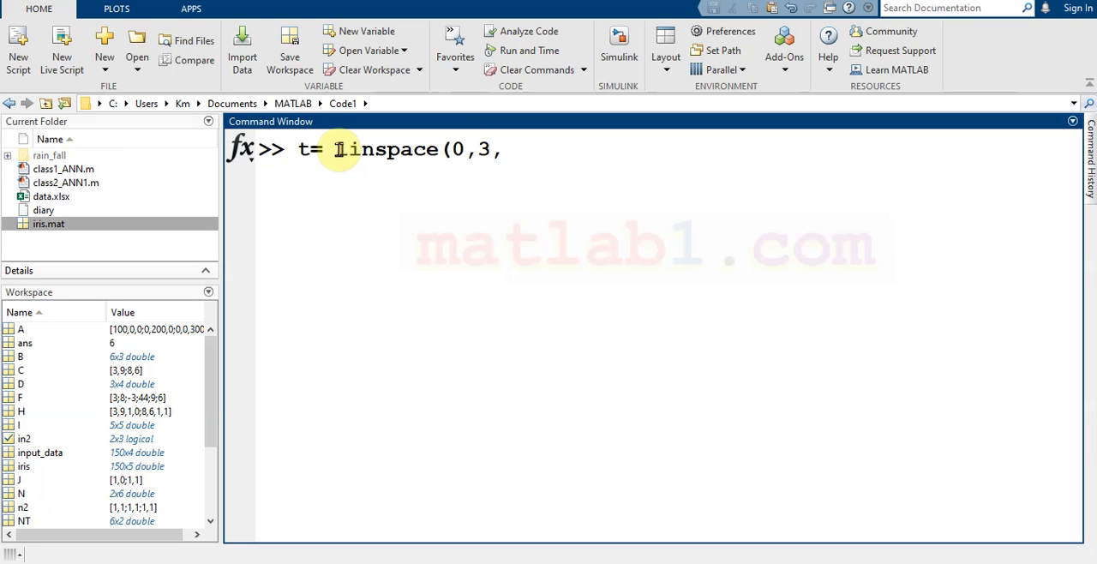
pyautogui.write('1000')
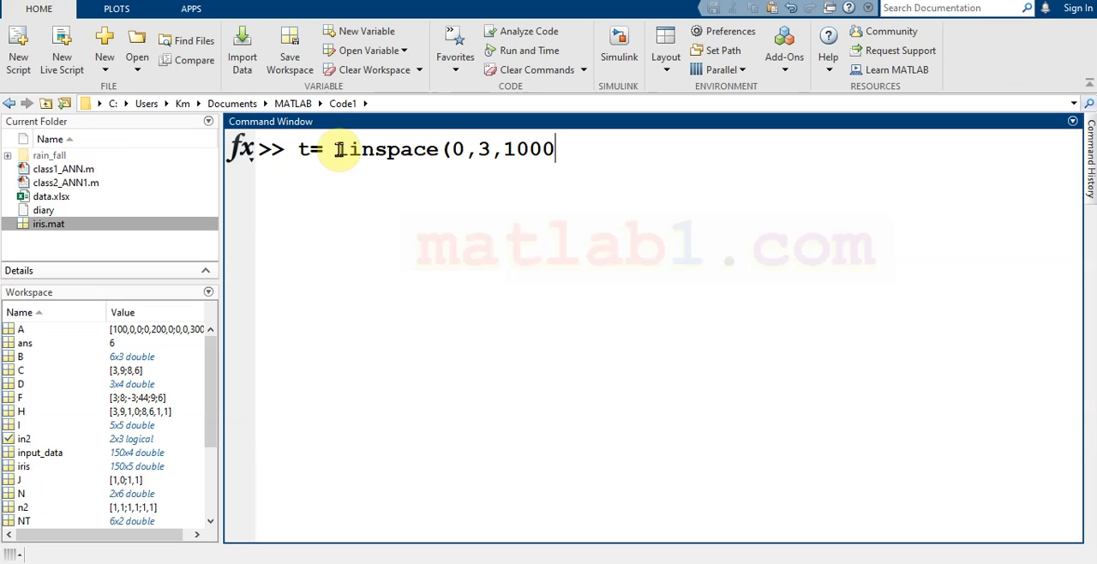
pyautogui.press('enter')
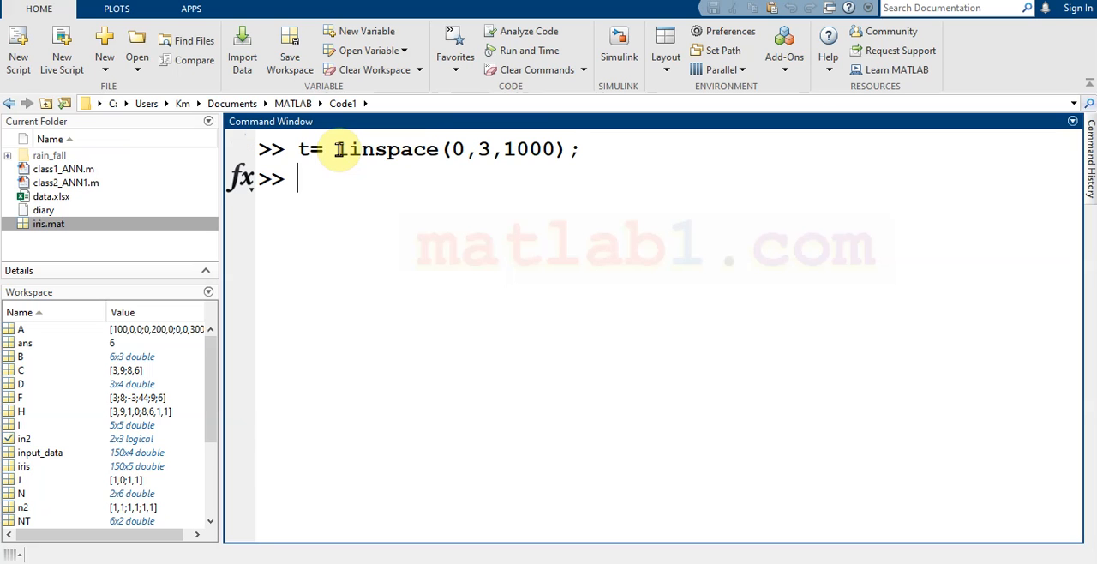
pyautogui.write('y =')
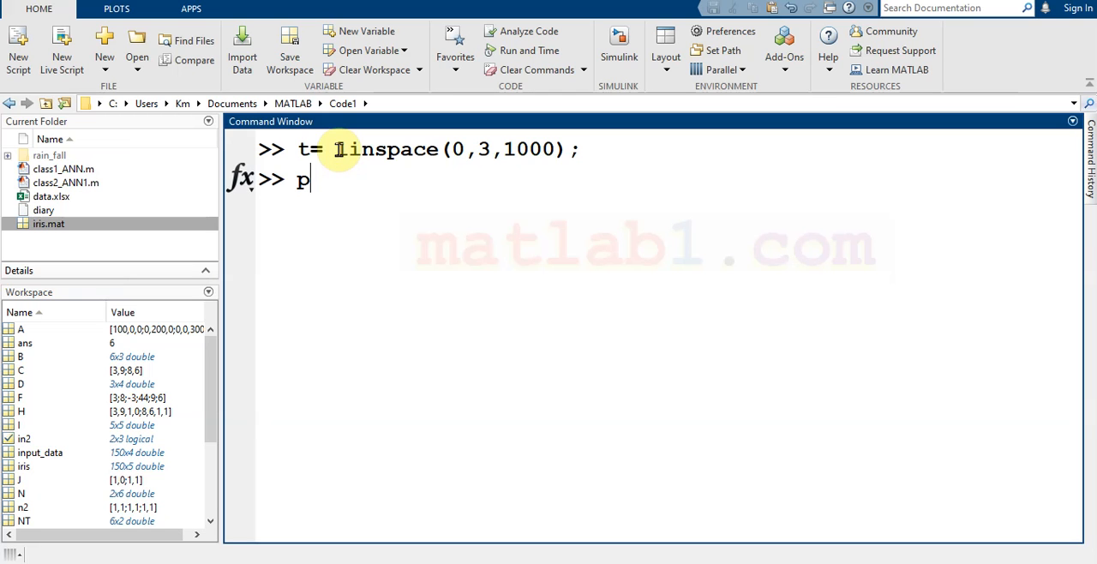
# Run plot(t,sin(t)) to show the sine curve in Figure 1
pyautogui.write('lot')
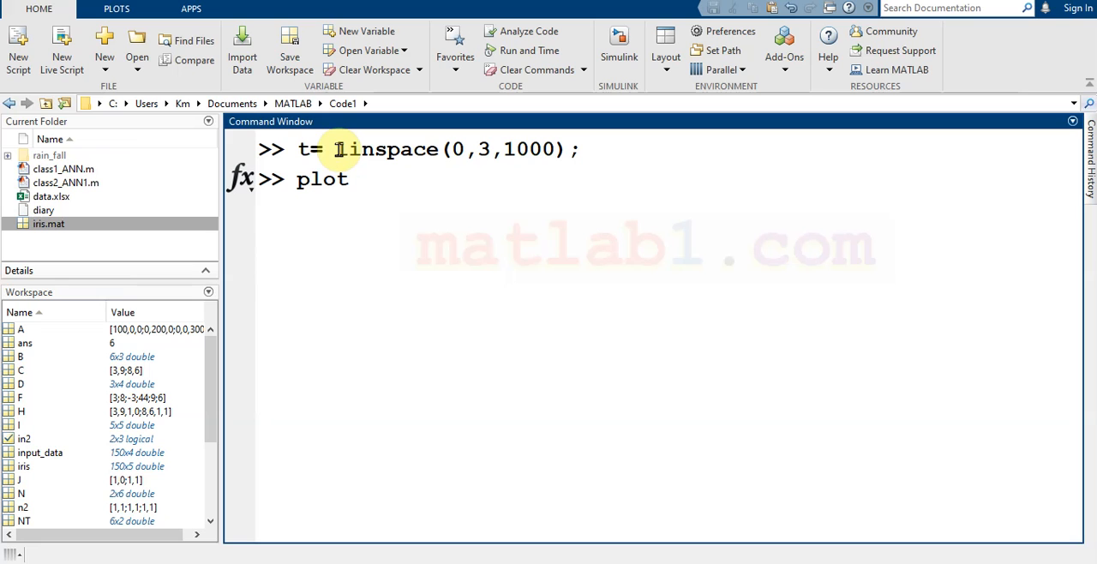
pyautogui.write('(t')
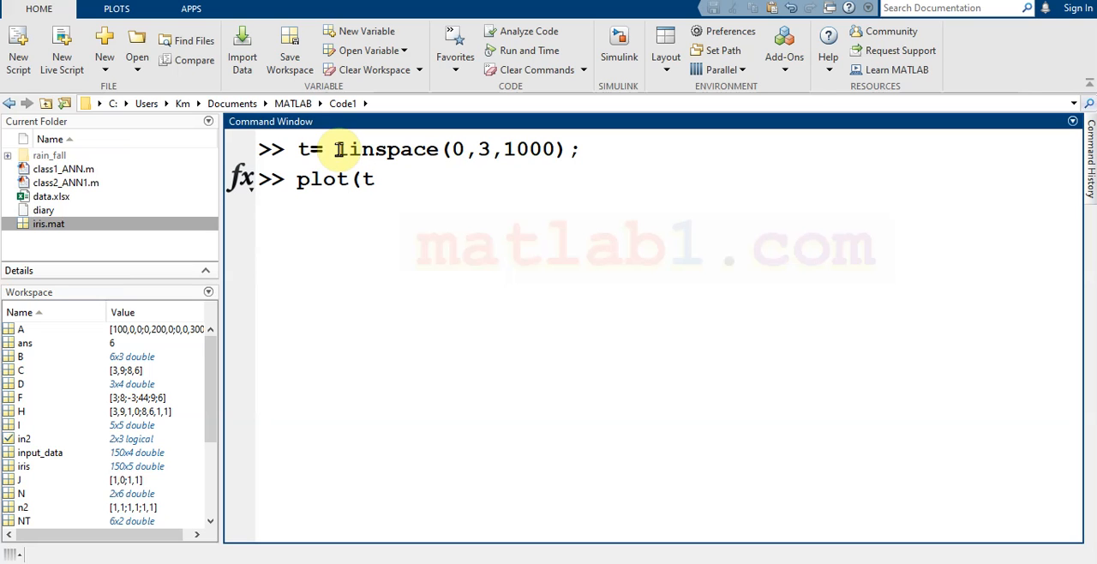
pyautogui.write(',sin(')
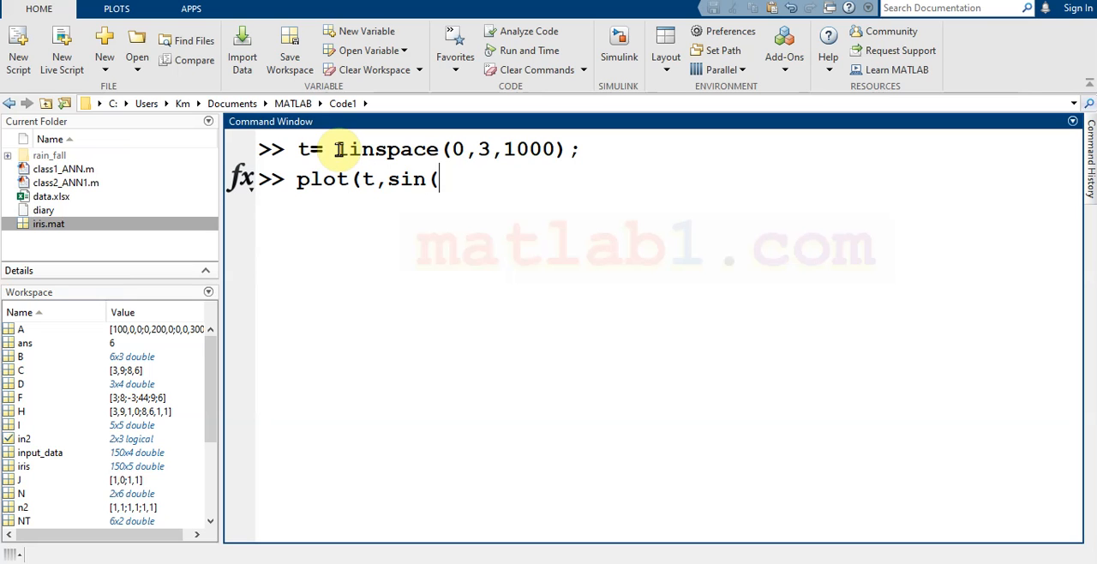
pyautogui.write('t))')
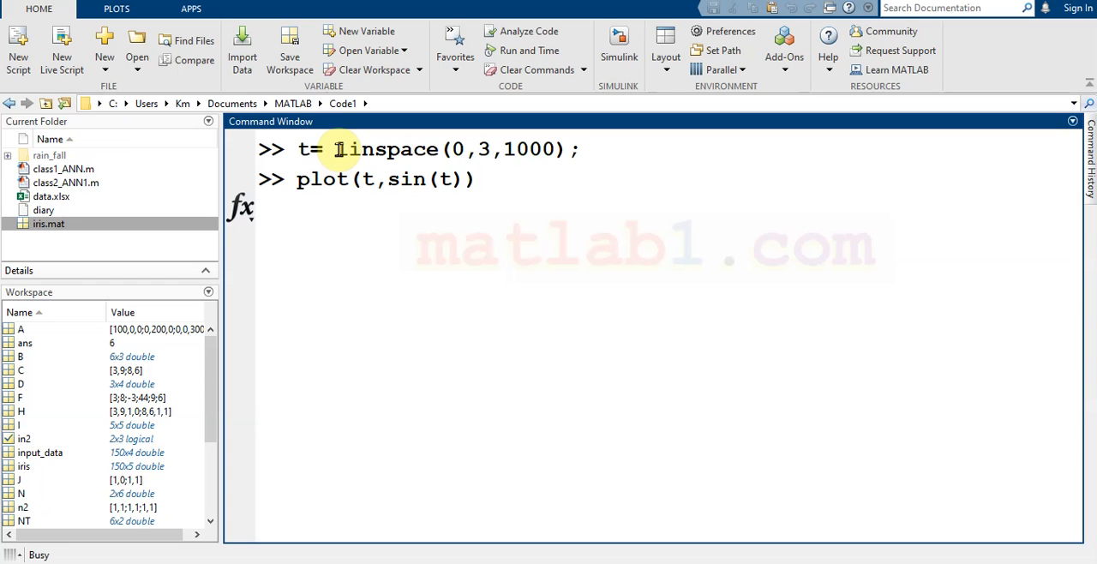
pyautogui.press('enter')
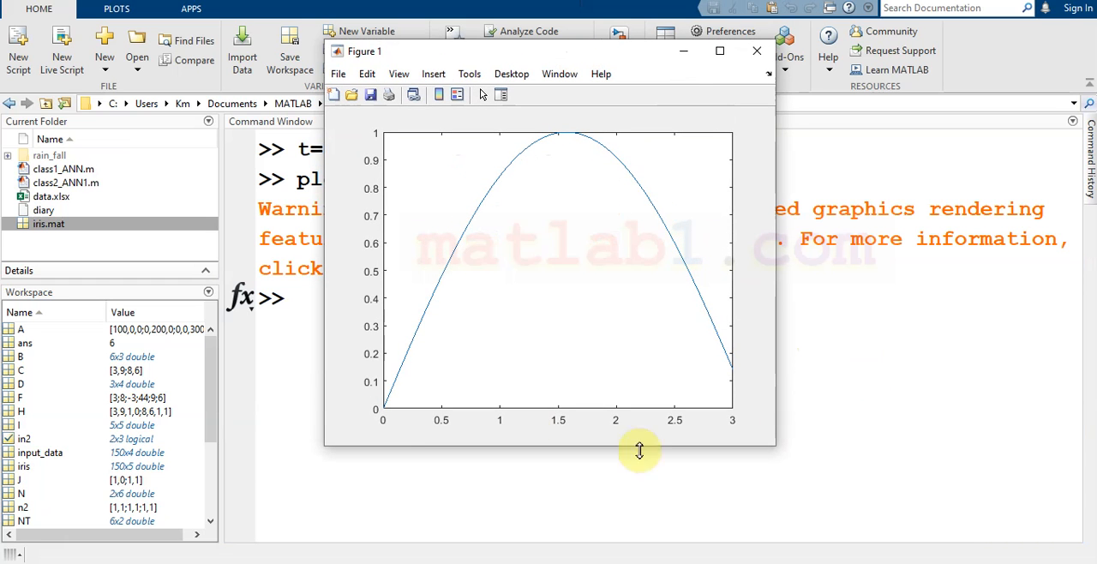
pyautogui.moveTo(801, 322)
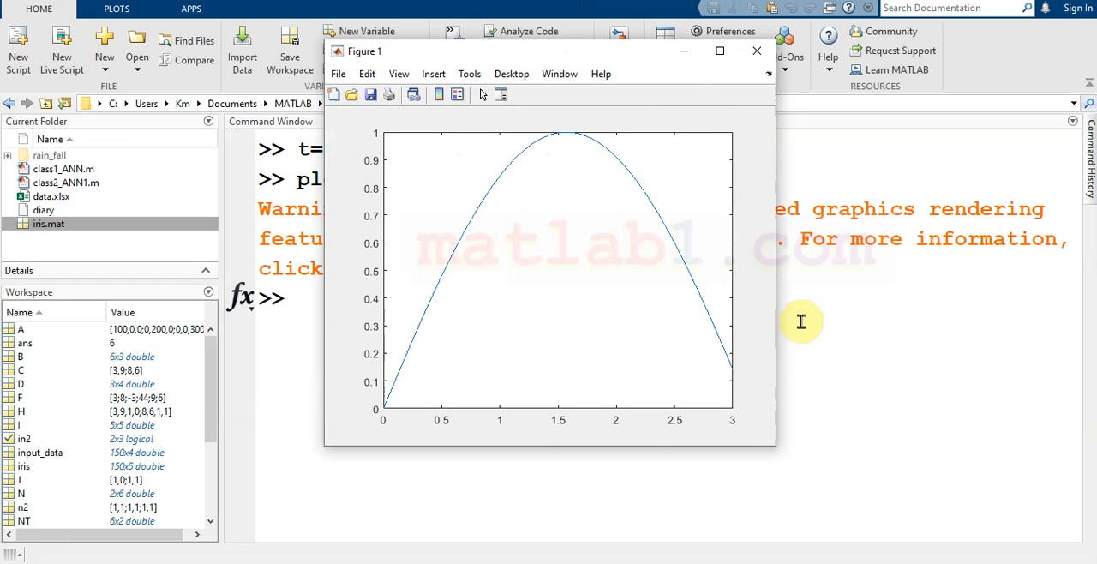